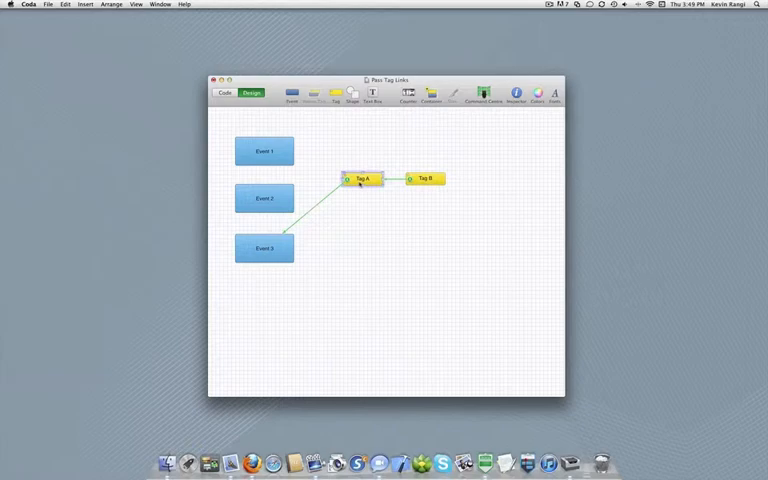
# Leave Design mode and enter Code mode for the template
pyautogui.click(224, 92)
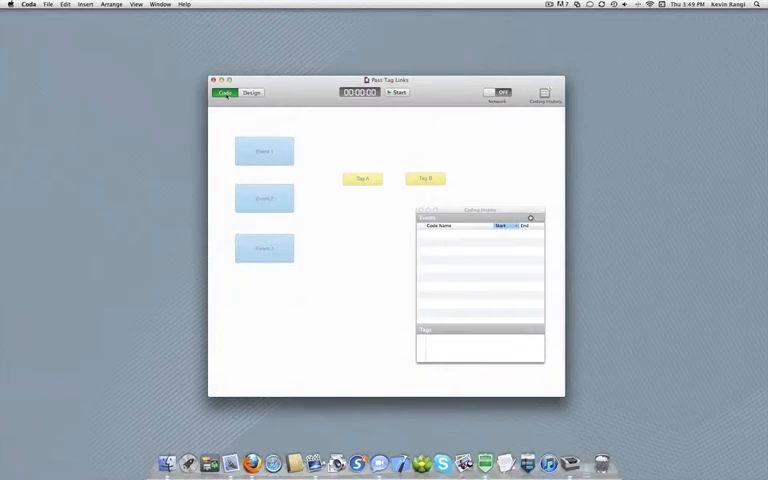
# Start the coding session, log Event 2 twice, then apply Tag A to record Event 3
pyautogui.click(396, 92)
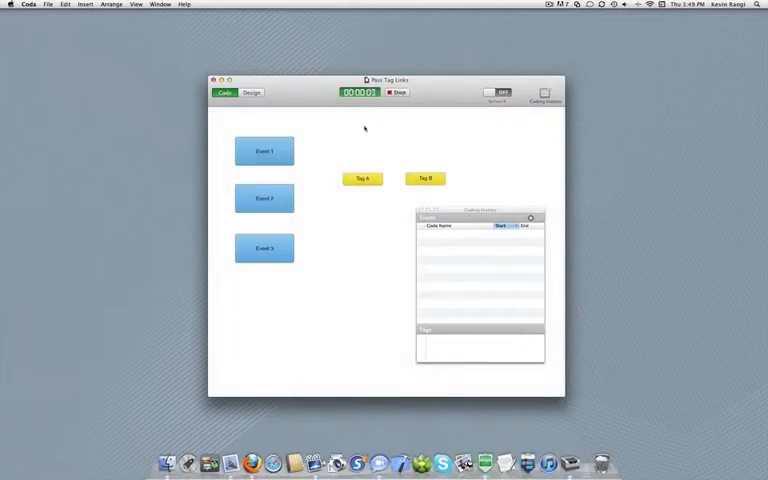
pyautogui.click(264, 197)
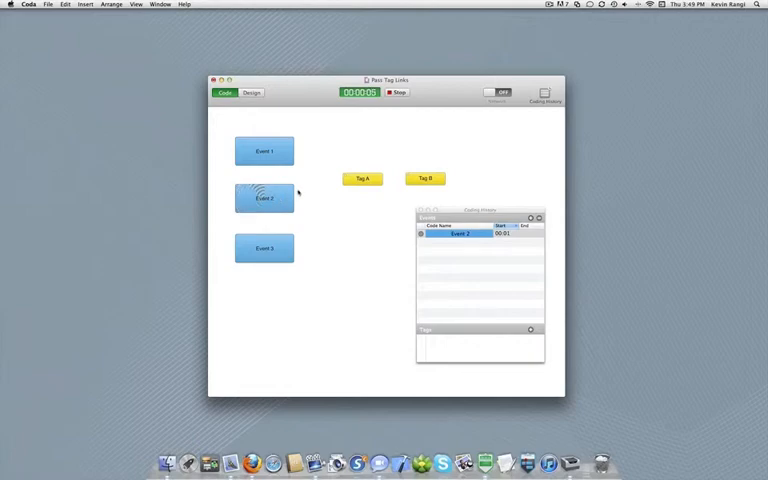
pyautogui.click(264, 197)
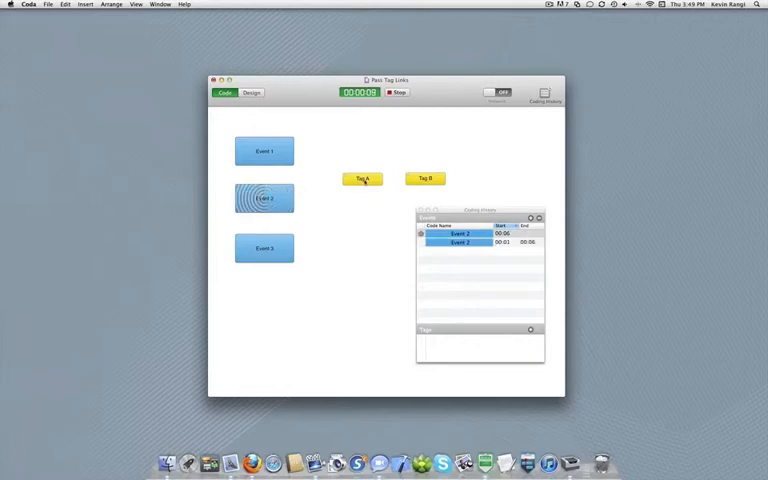
pyautogui.click(360, 178)
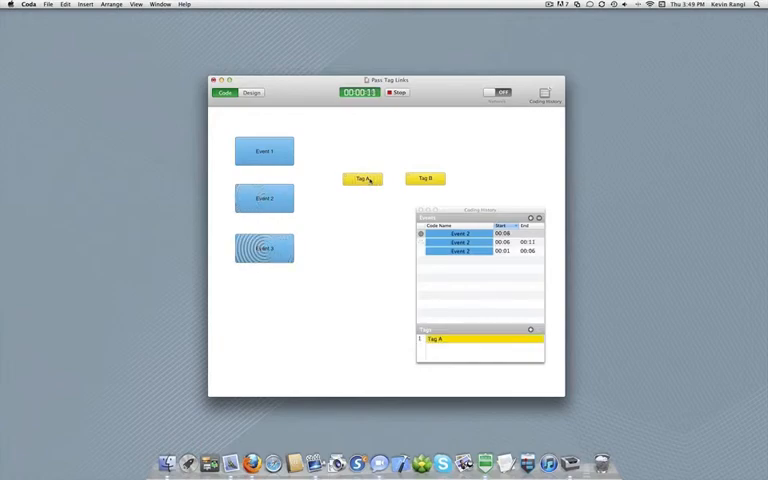